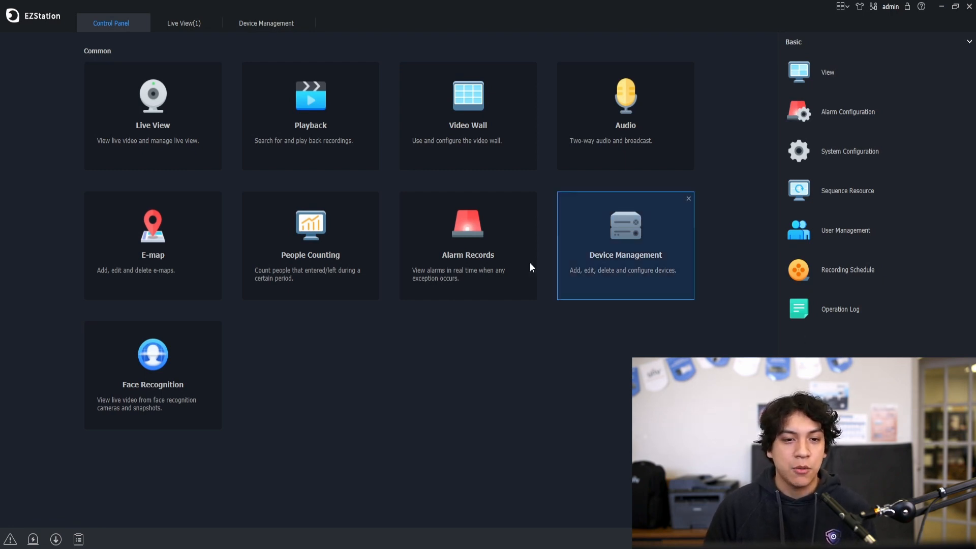
Step: Enter the Playback module and expand Office NVR to show its three cameras
click(310, 116)
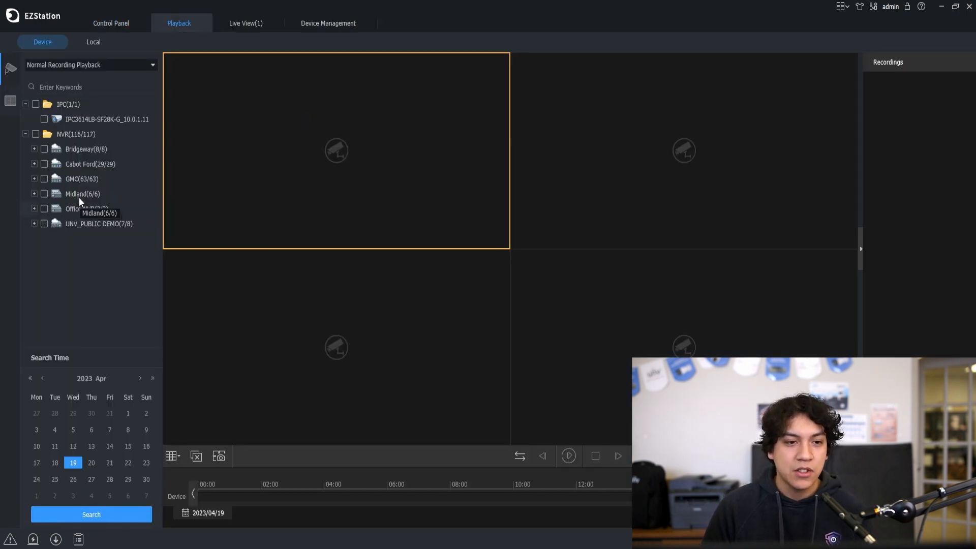
mouse_move(42, 180)
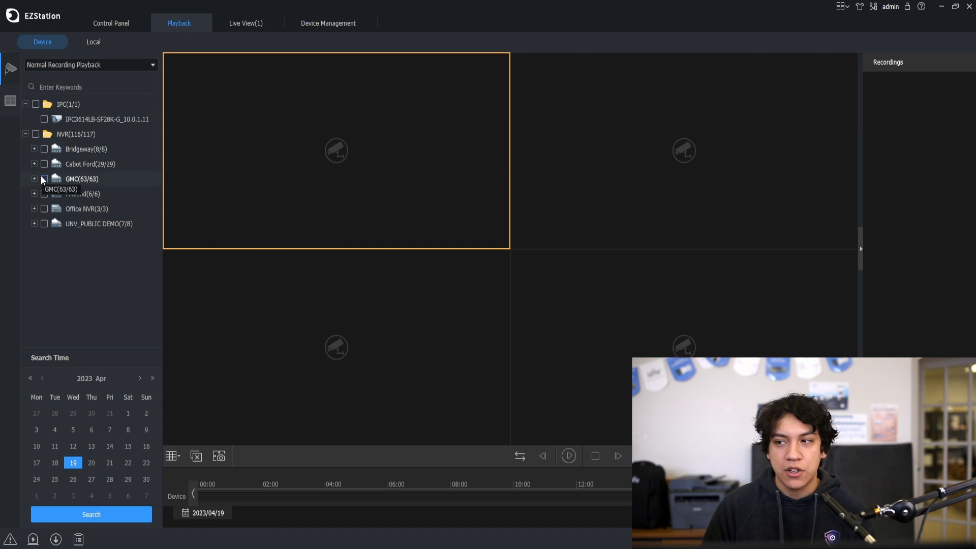
click(35, 209)
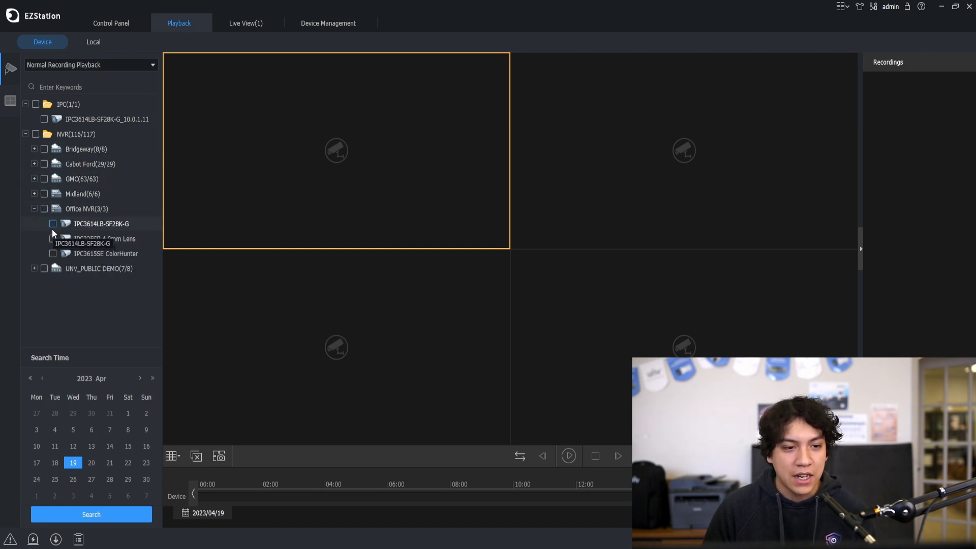
click(53, 224)
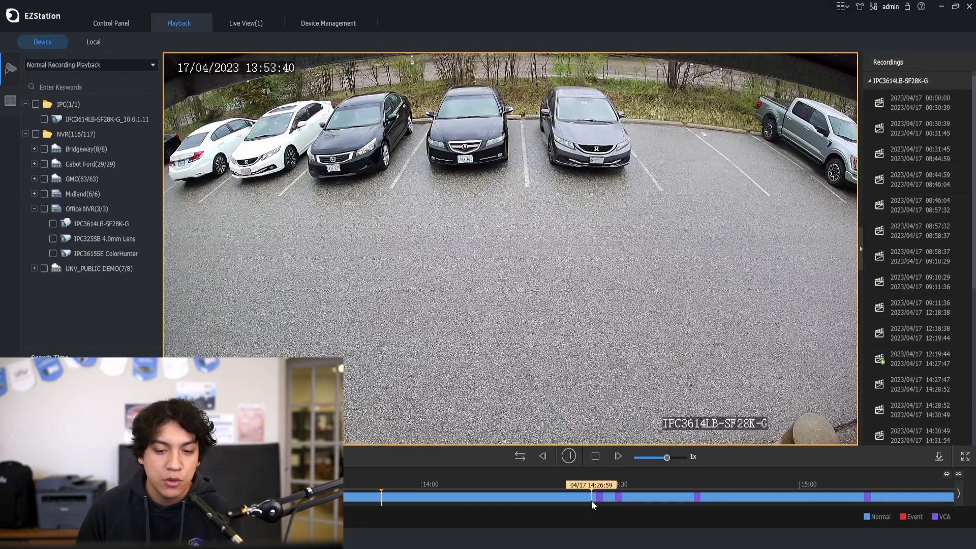
Step: Jump playback to about 14:27 on the 17 April recording bar
click(594, 497)
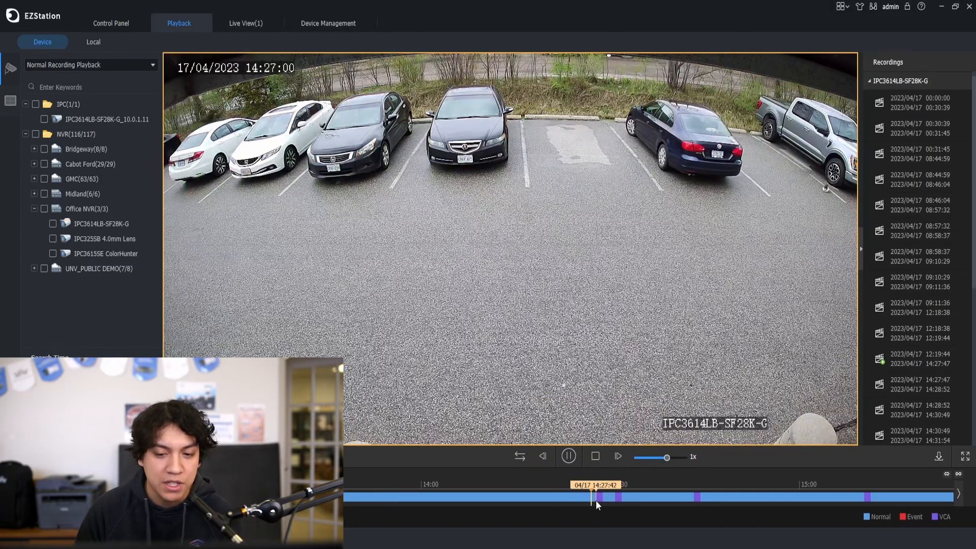